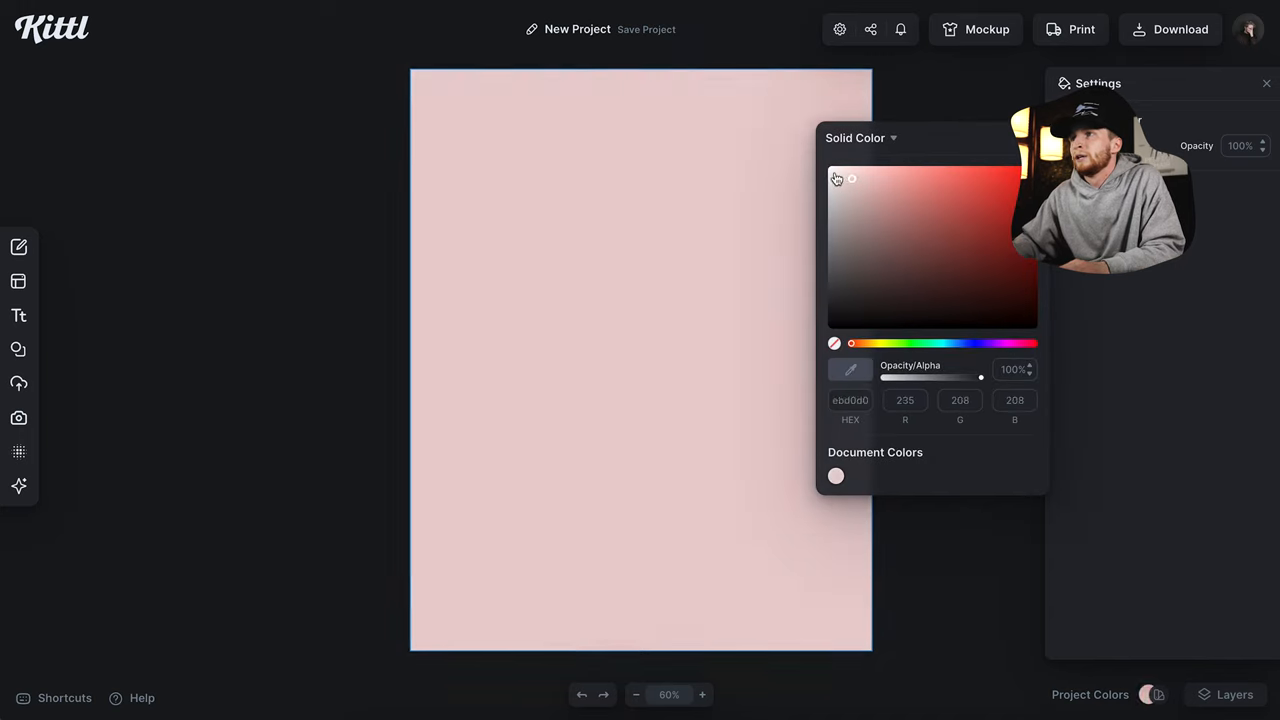
- Set the page background hex to ffffff and dismiss the colour picker
left_click(832, 178)
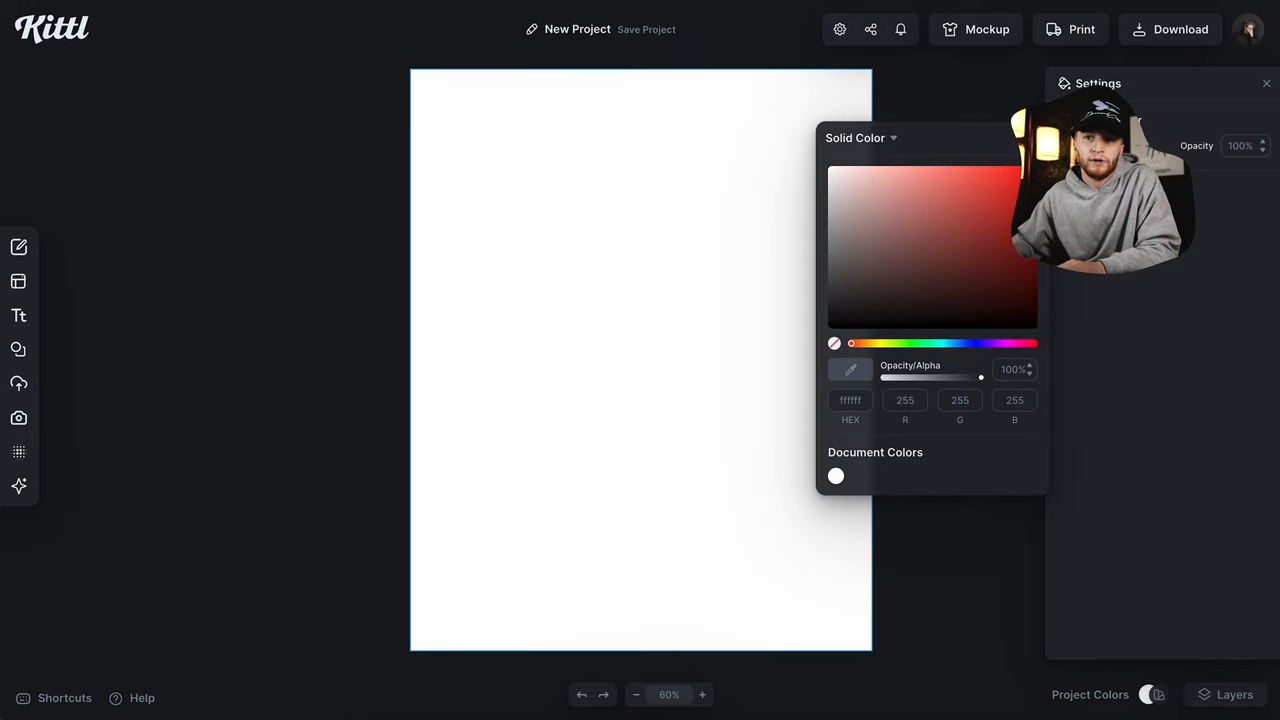
left_click(628, 324)
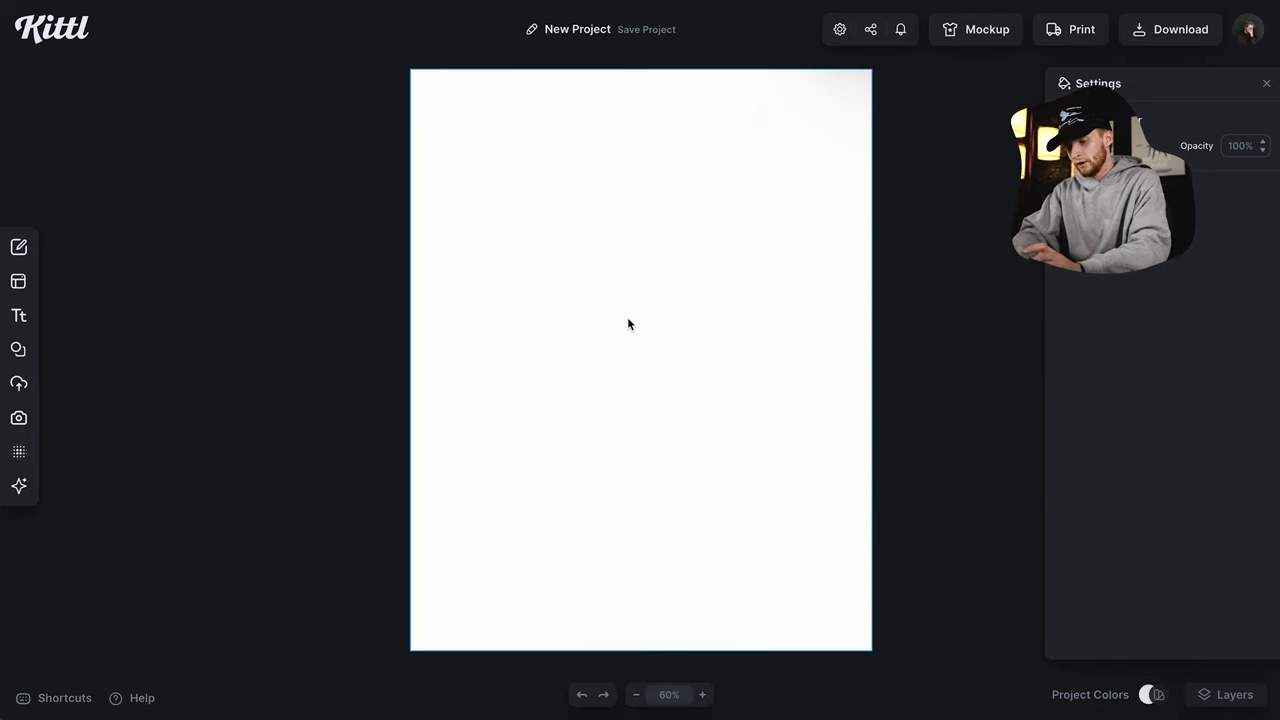
- Search the stock photo library for "camera" and browse the results
left_click(16, 418)
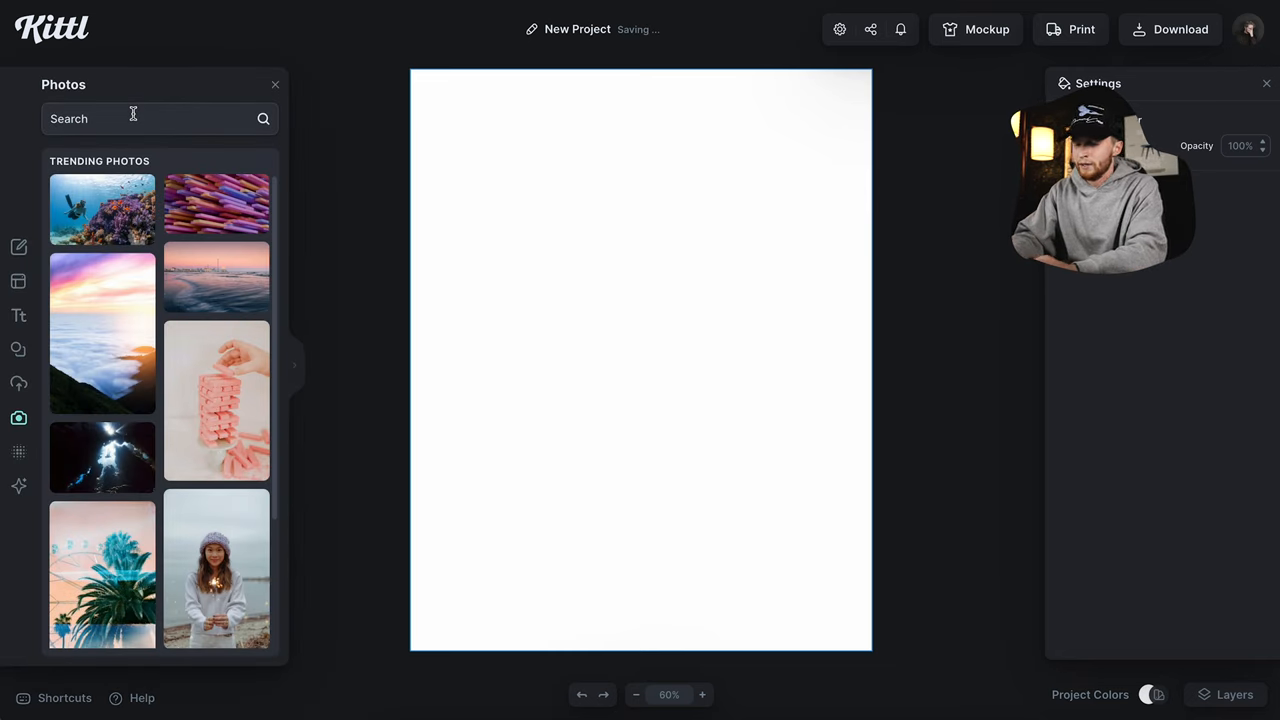
type("camera")
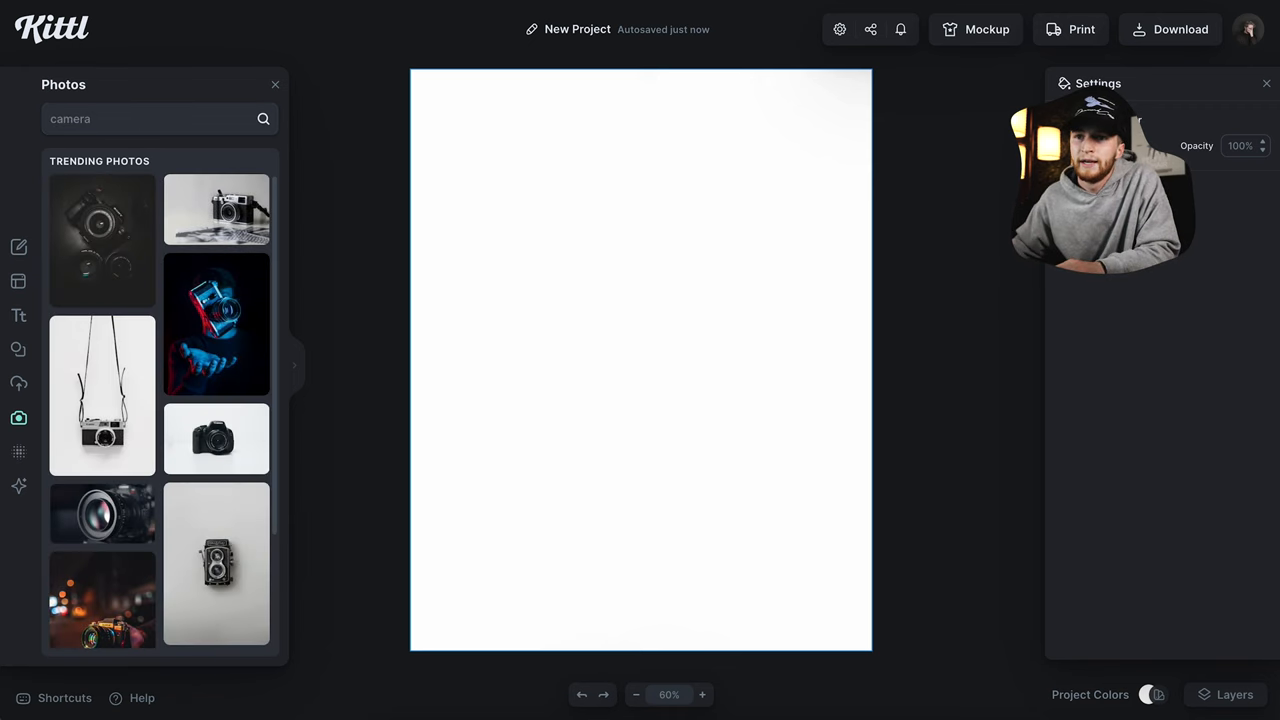
scroll("down", 3)
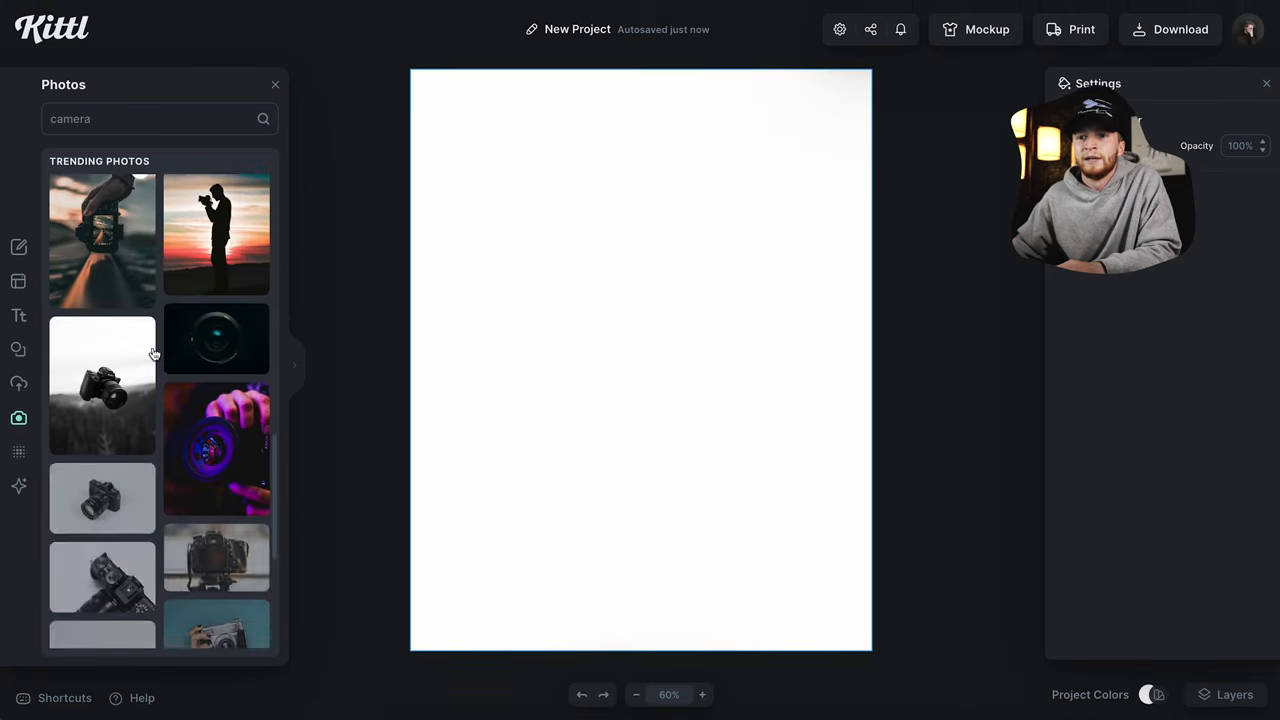
scroll("down", 3)
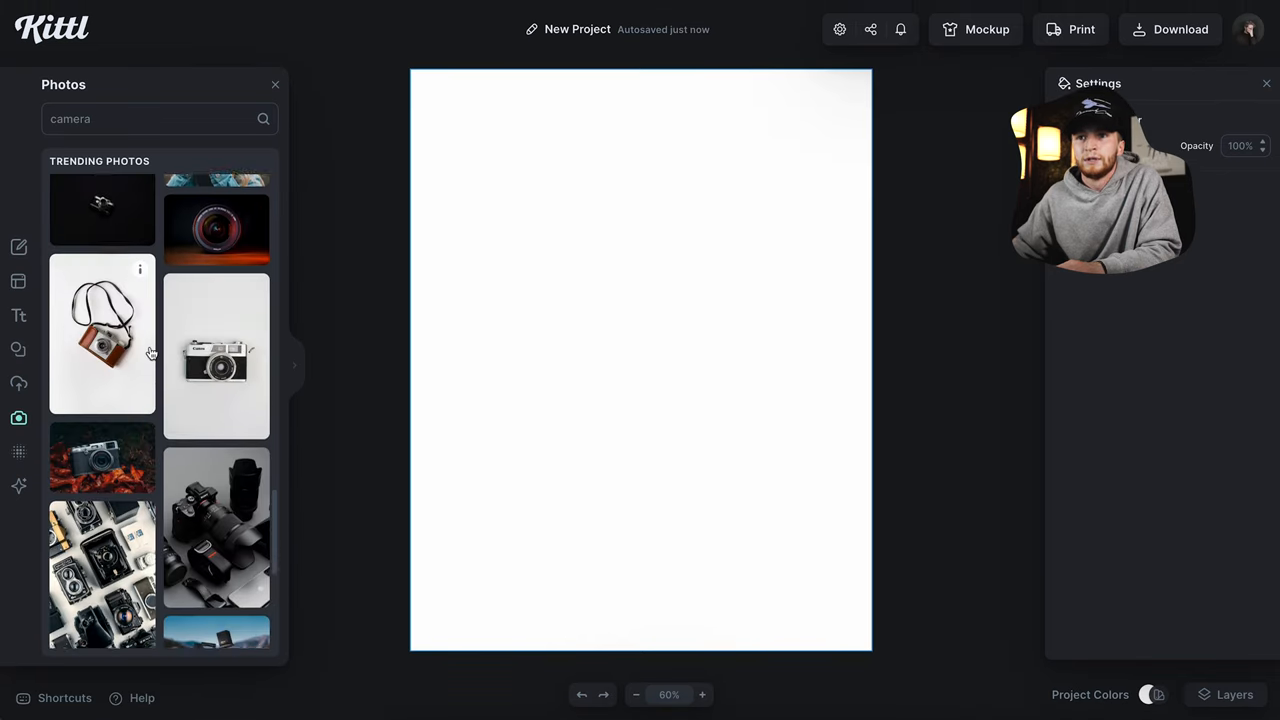
scroll("down", 3)
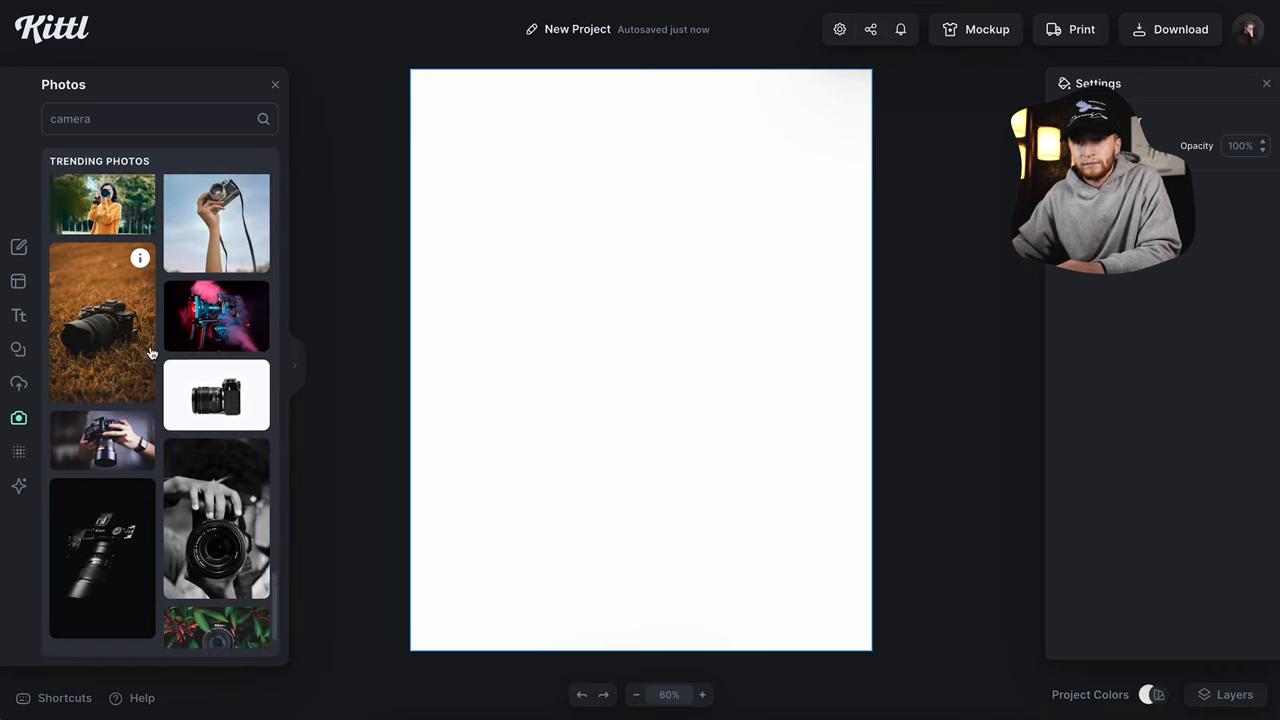
scroll("down", 3)
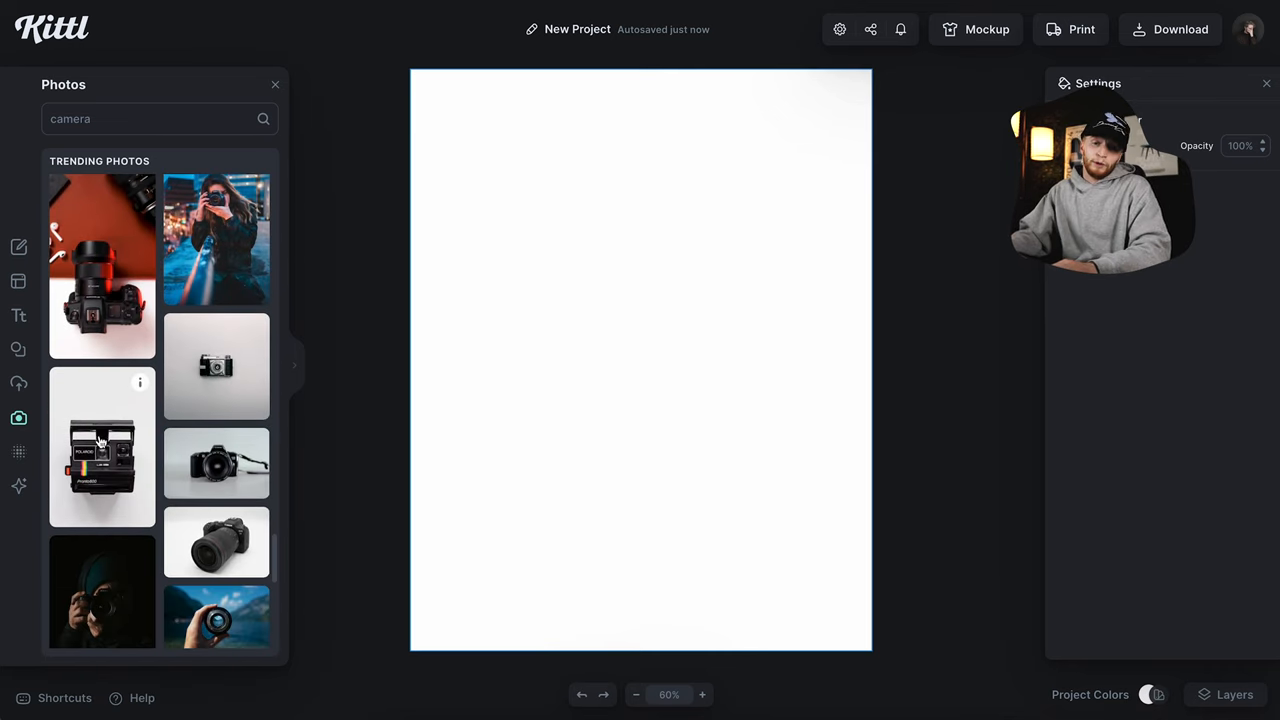
- Place the Polaroid camera photo, enlarge it, and strip its grey backdrop with AI Background Remover
left_click(100, 444)
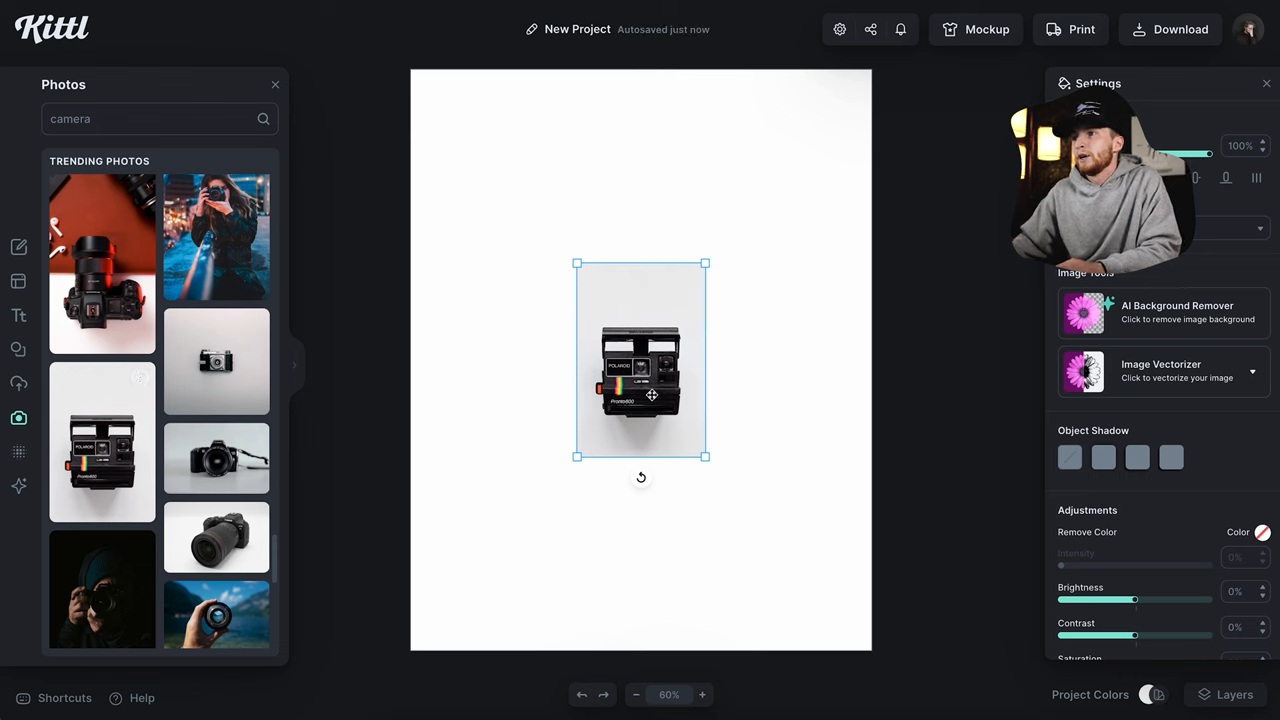
left_click_drag(710, 456, 764, 544)
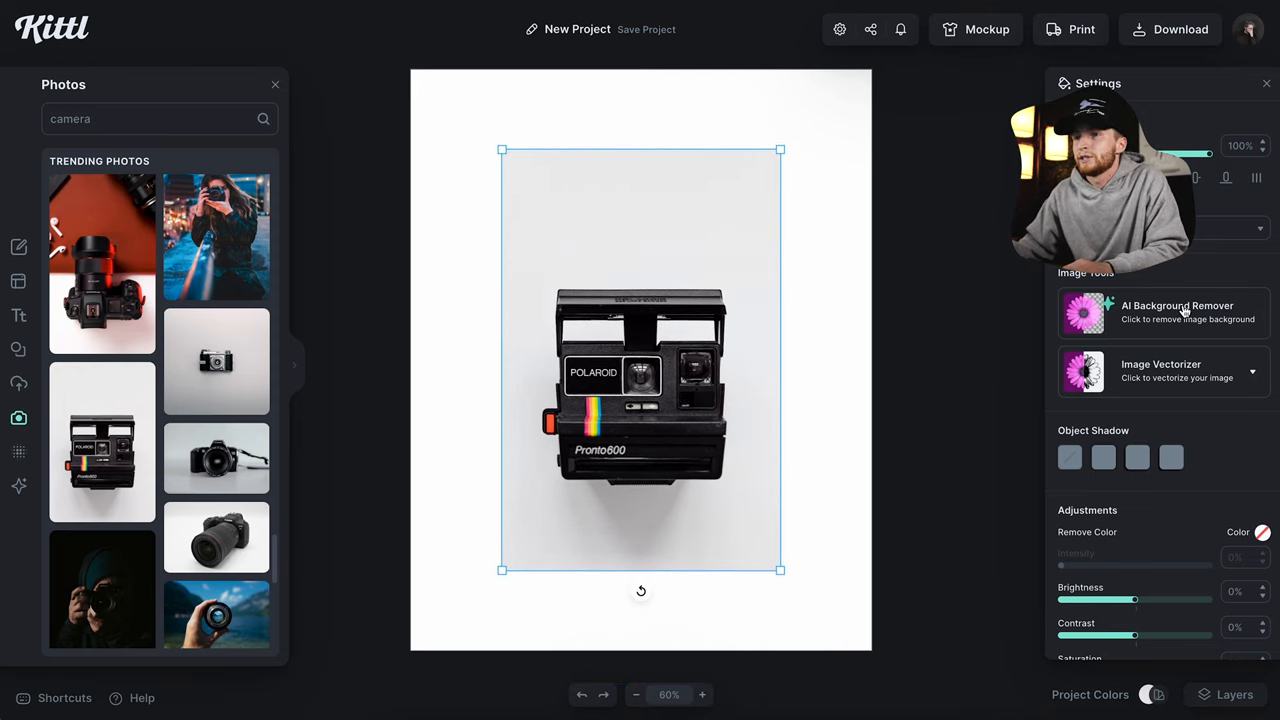
left_click(1164, 312)
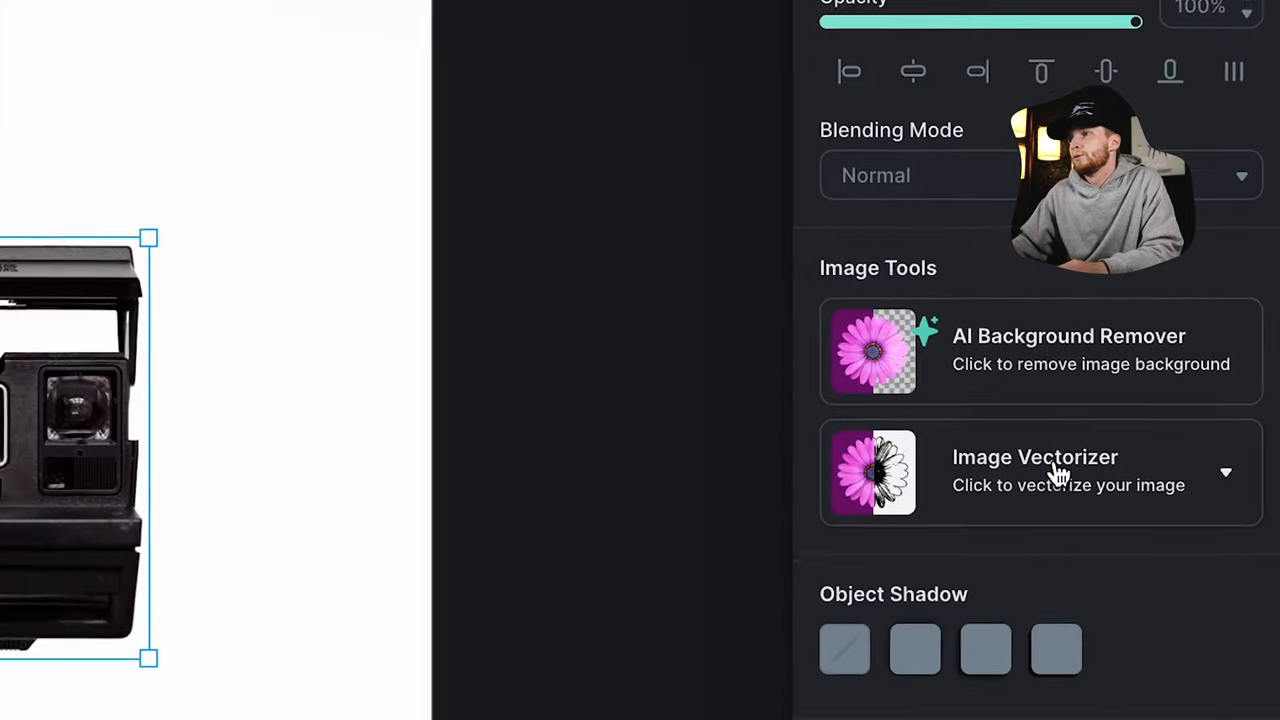
- Vectorize the camera photo with Image Vectorizer set to 1 colour
left_click(1036, 470)
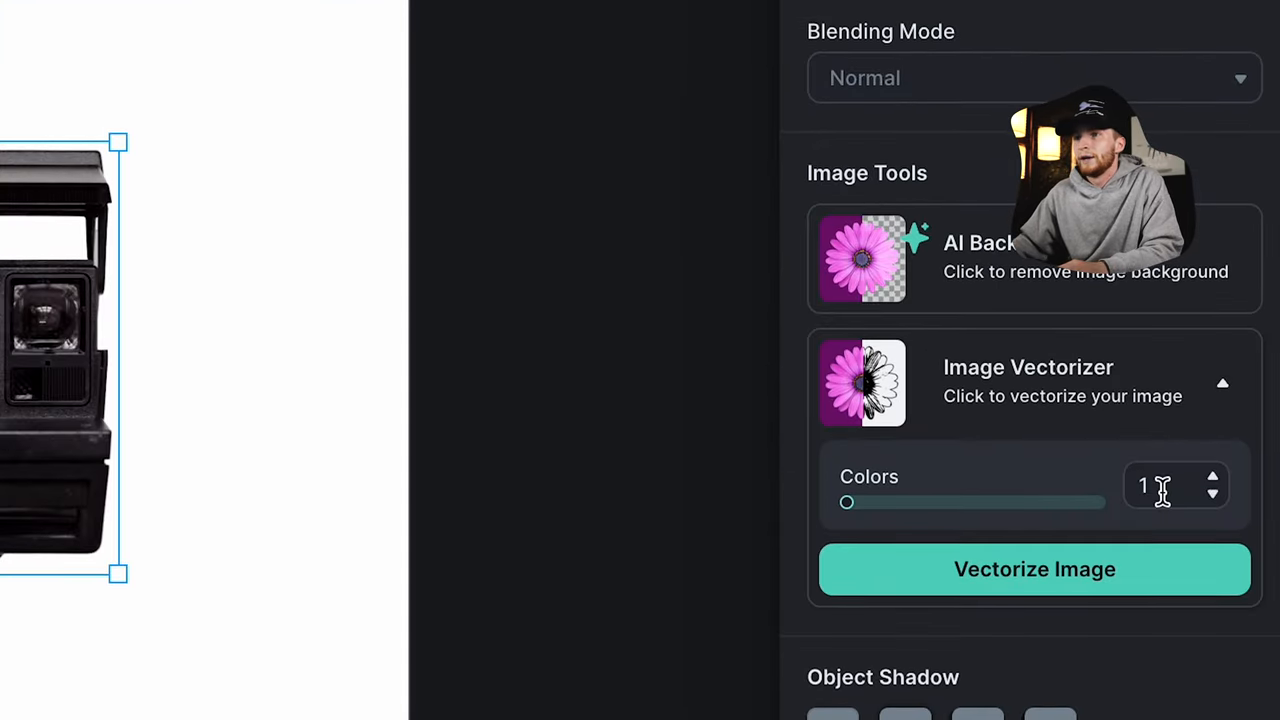
left_click(1034, 568)
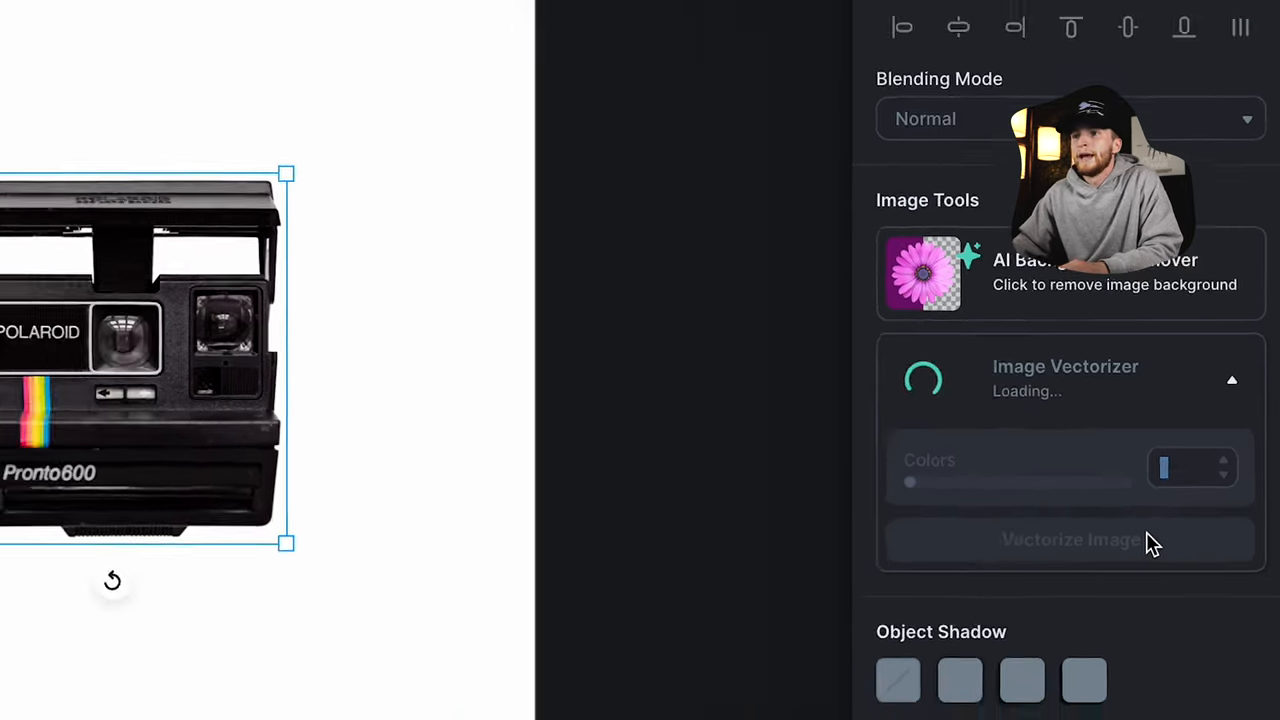
left_click(1070, 540)
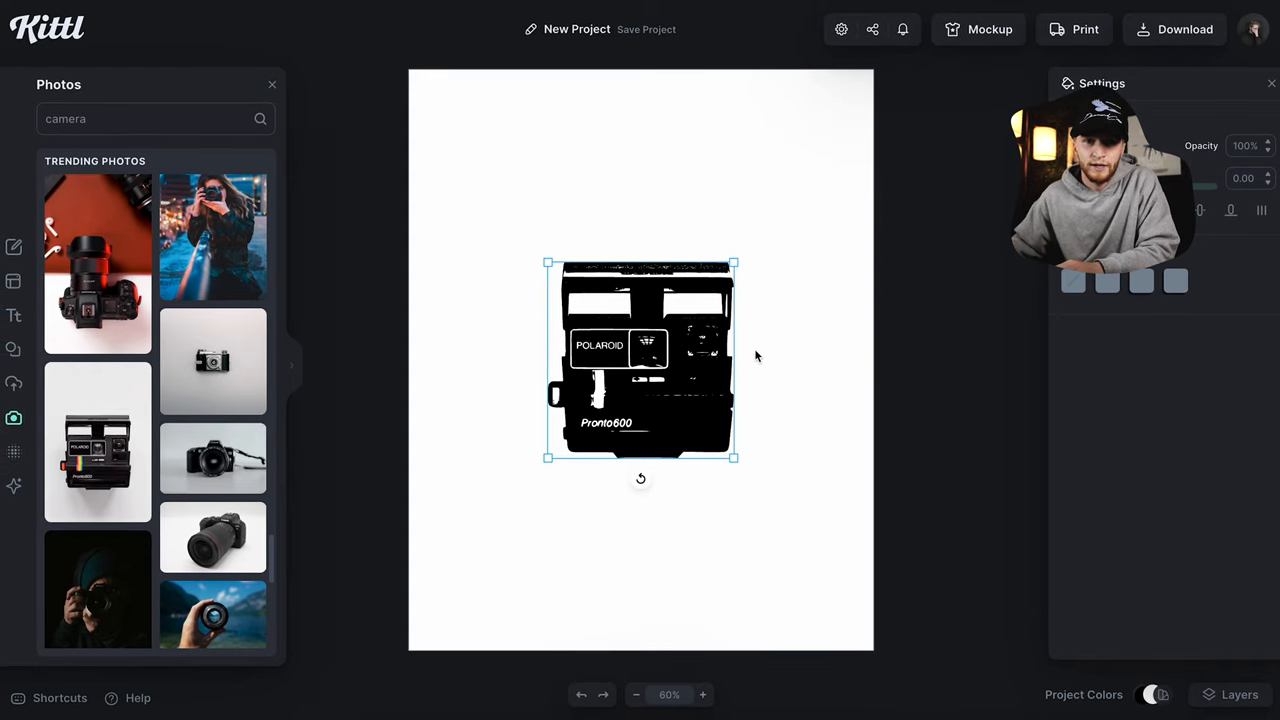
mouse_move(826, 394)
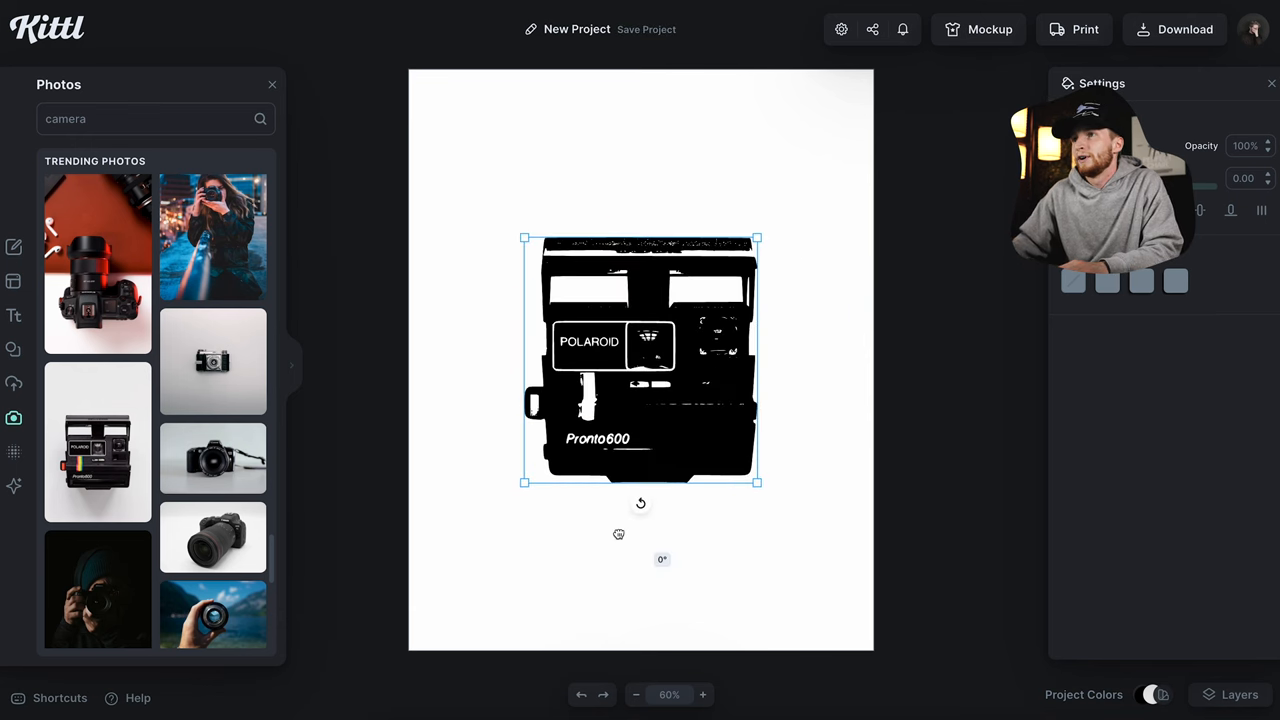
- Open the black camera graphic's fill colour swatch for recolouring
left_click(1072, 280)
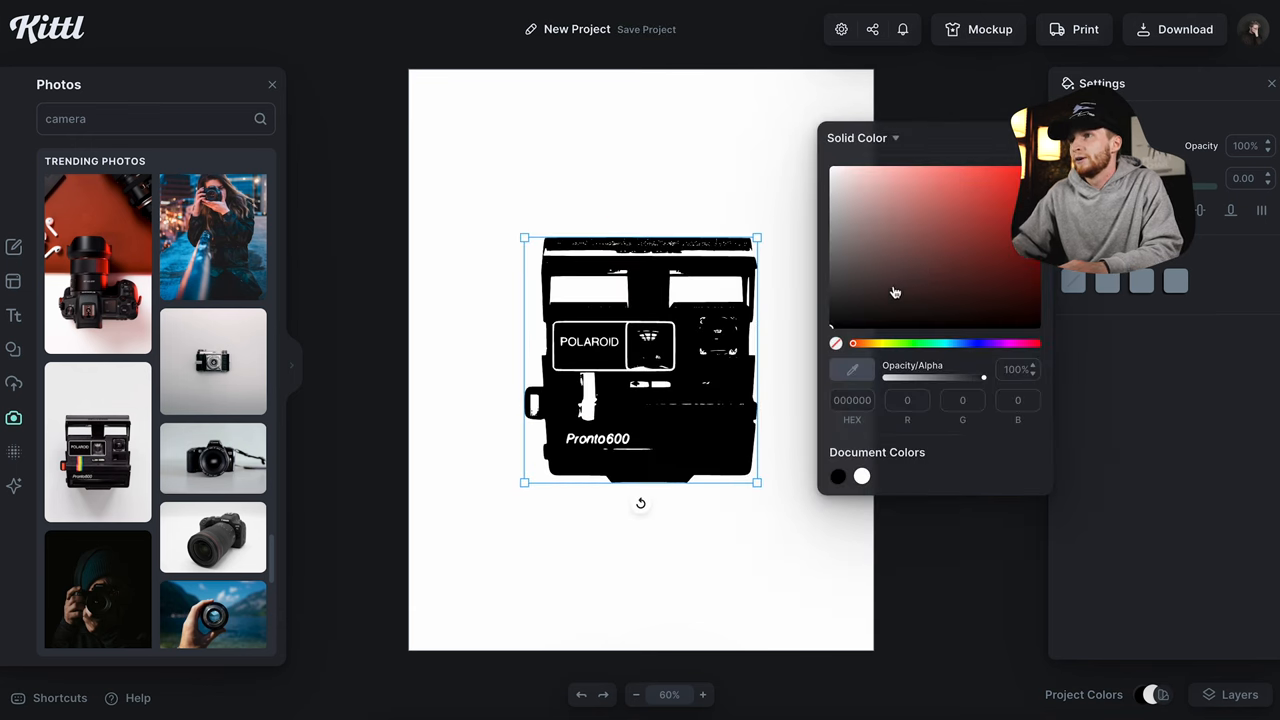